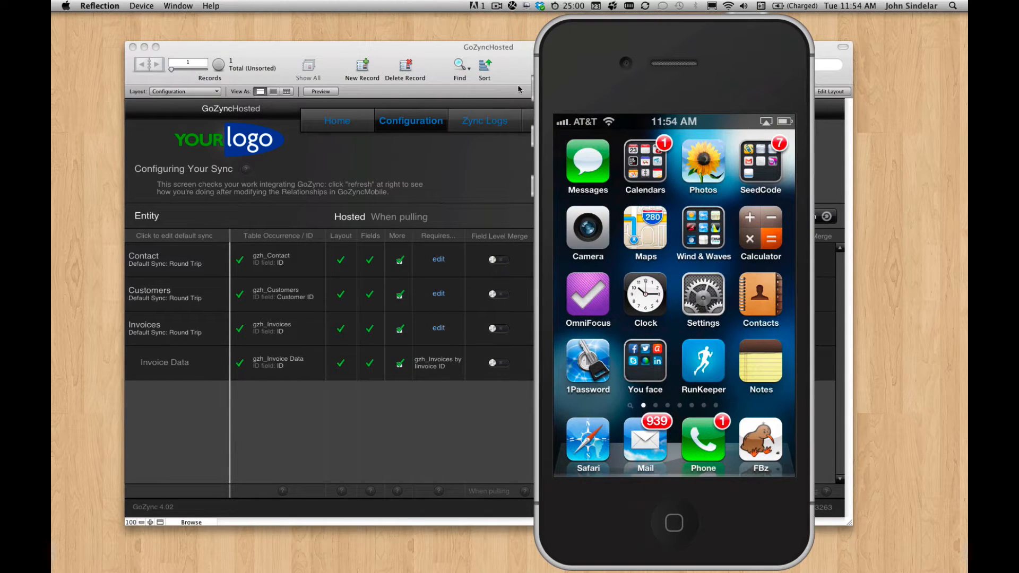
- Show the QuickContactHosted window, then the QuickContact window, from the Window menu
click(447, 6)
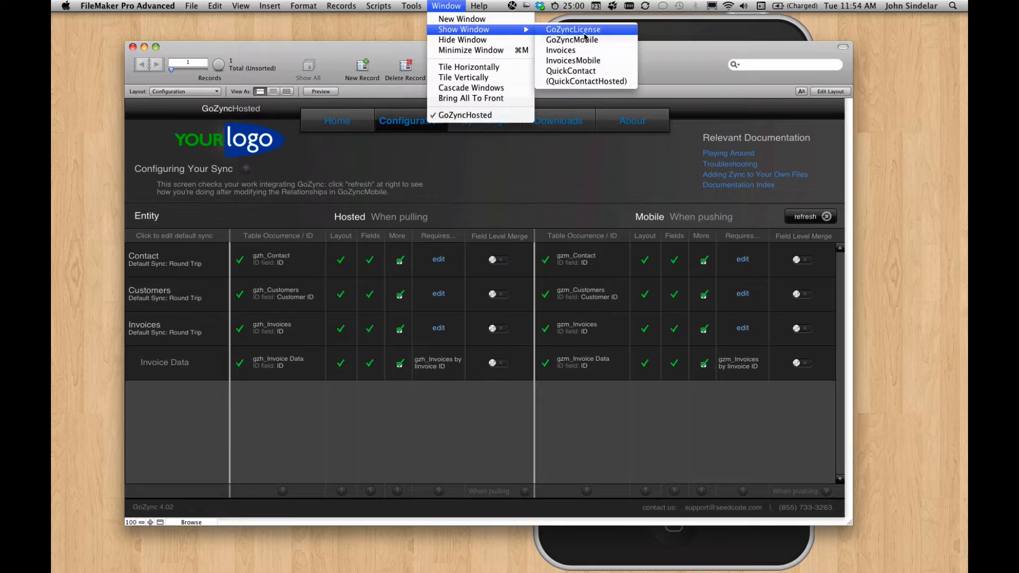
click(585, 81)
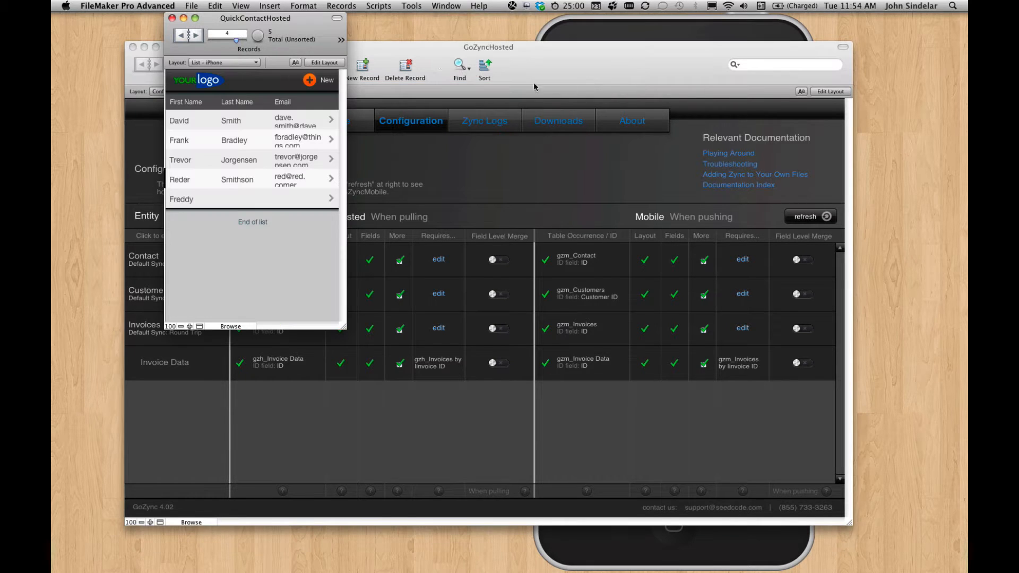
click(446, 5)
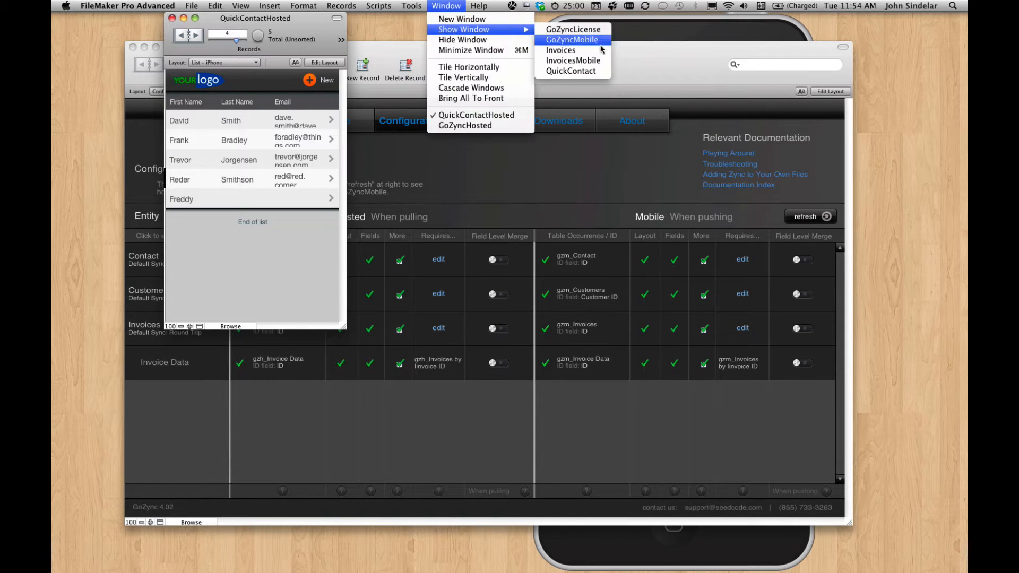
click(571, 70)
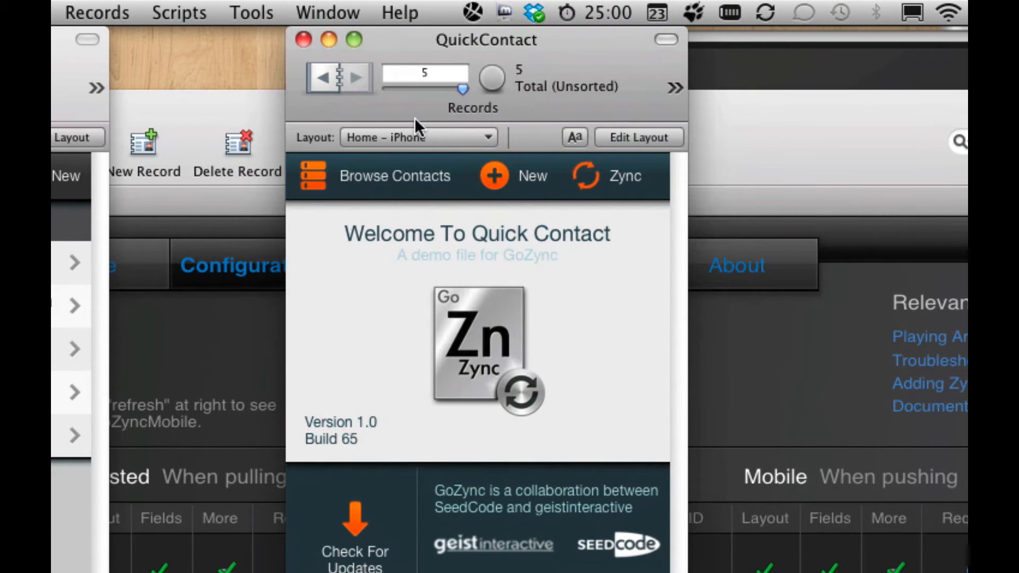
mouse_move(454, 104)
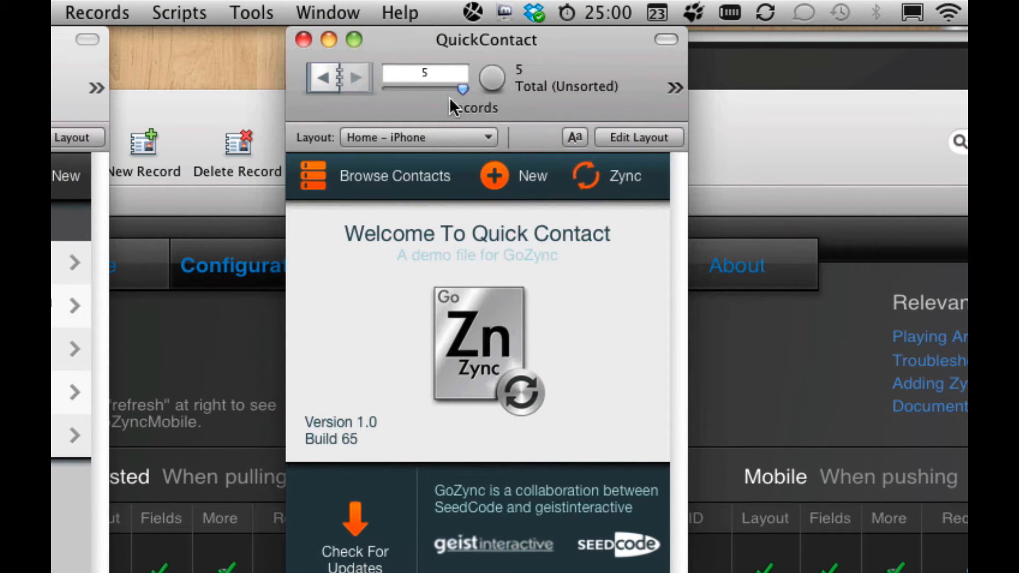
- Run 'Zync - Prep And Upload New File' and upload build 66, confirming success
click(179, 12)
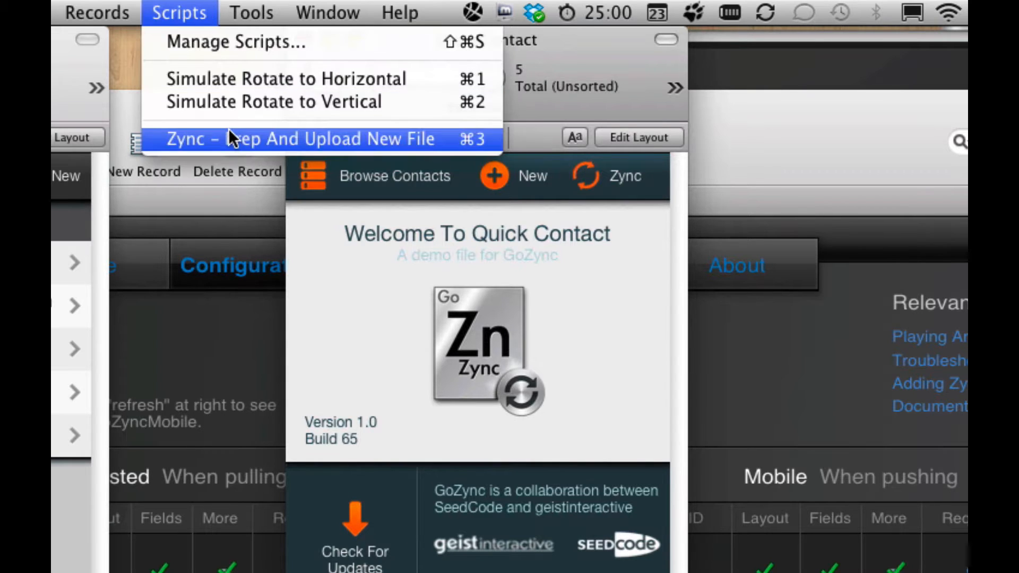
click(299, 139)
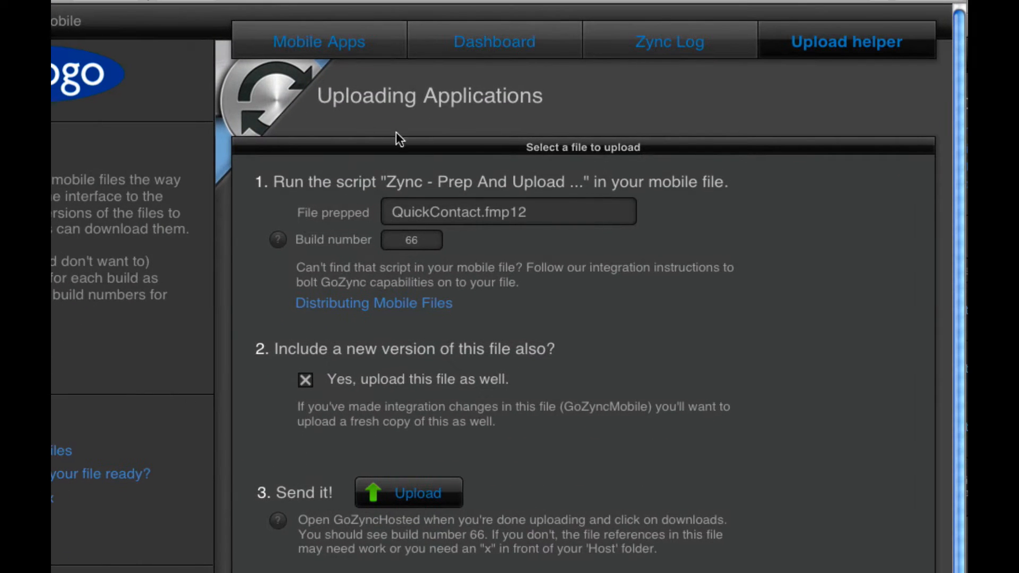
mouse_move(529, 465)
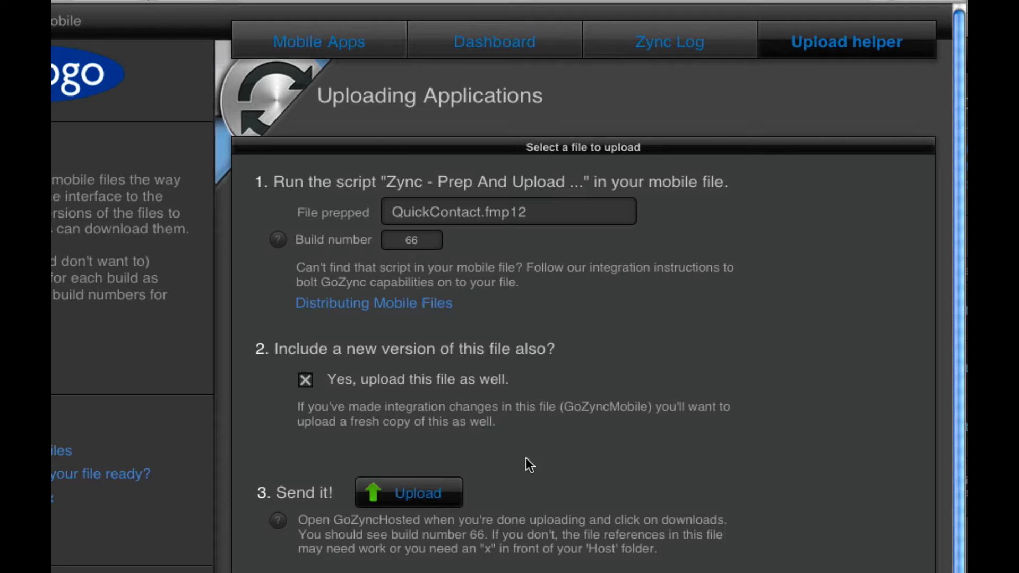
mouse_move(417, 493)
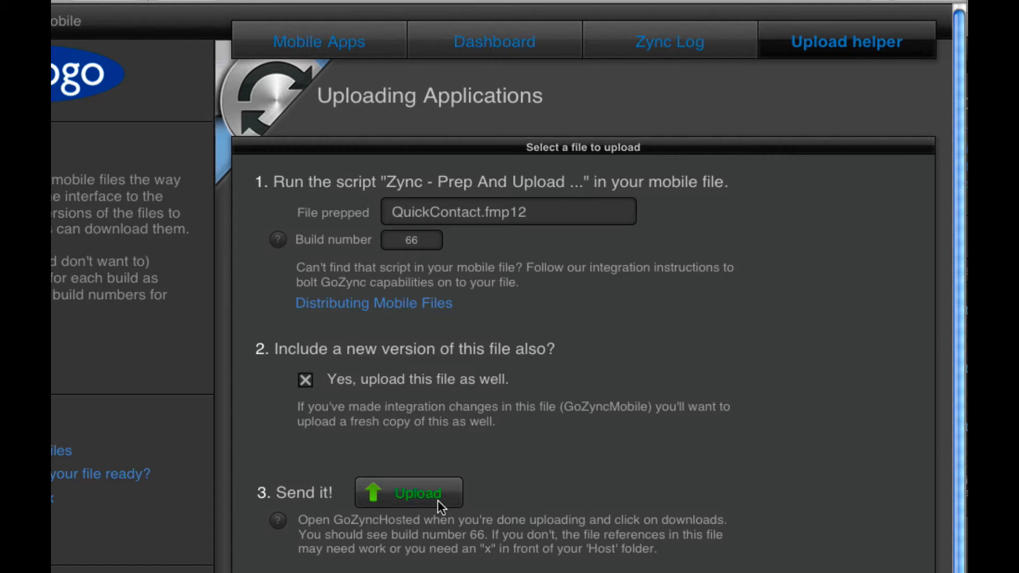
click(408, 493)
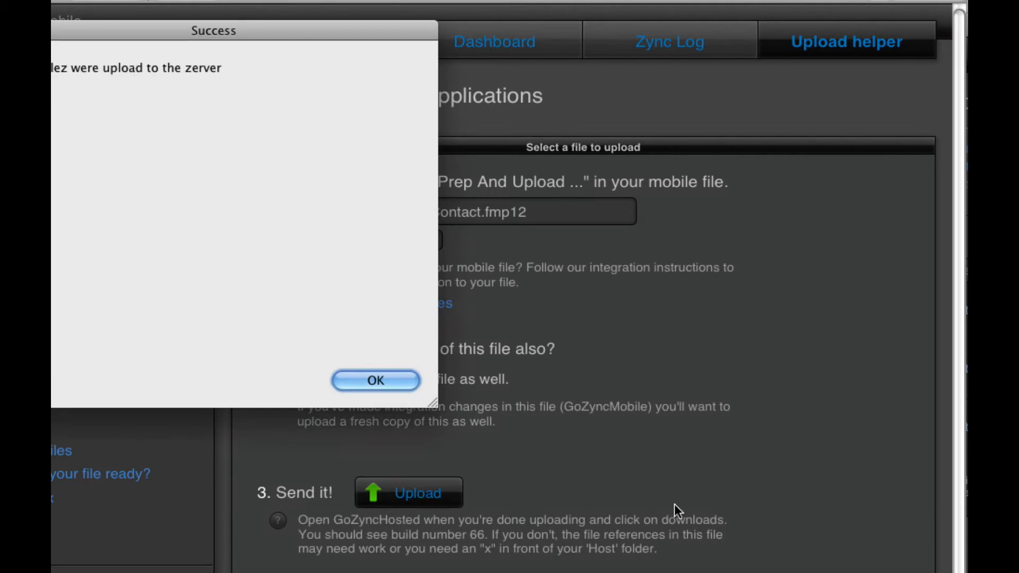
click(375, 380)
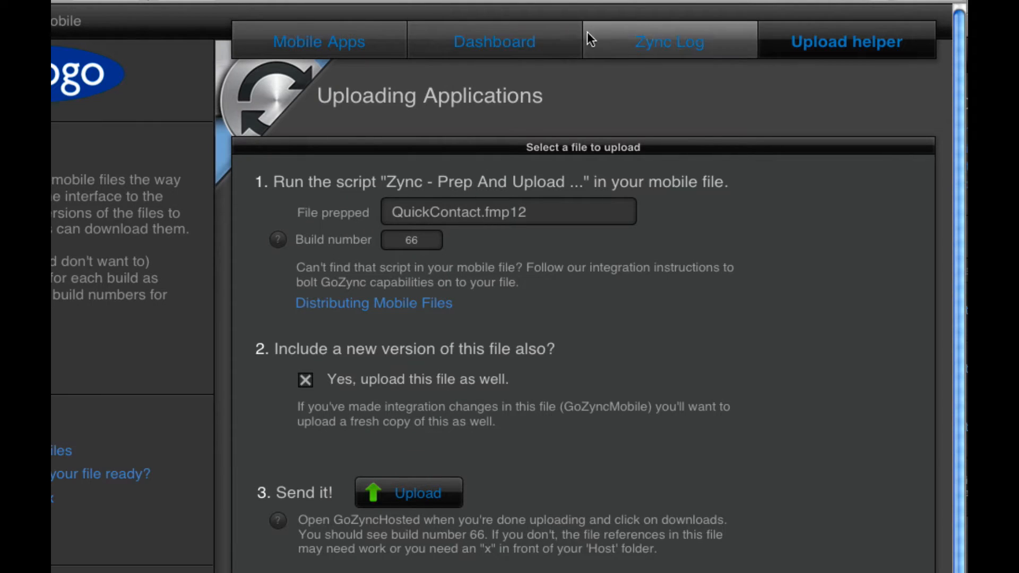
click(318, 40)
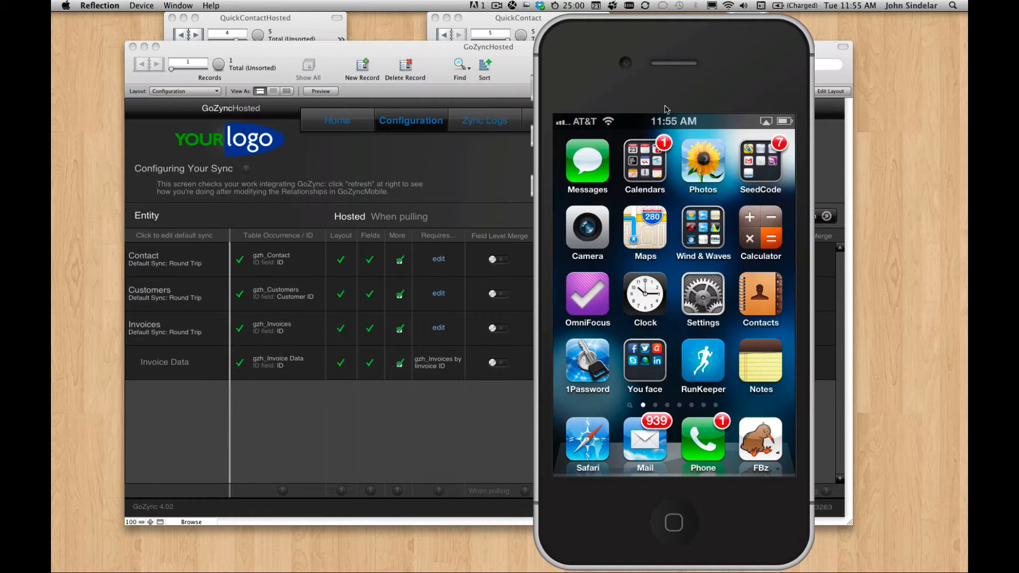
mouse_move(551, 97)
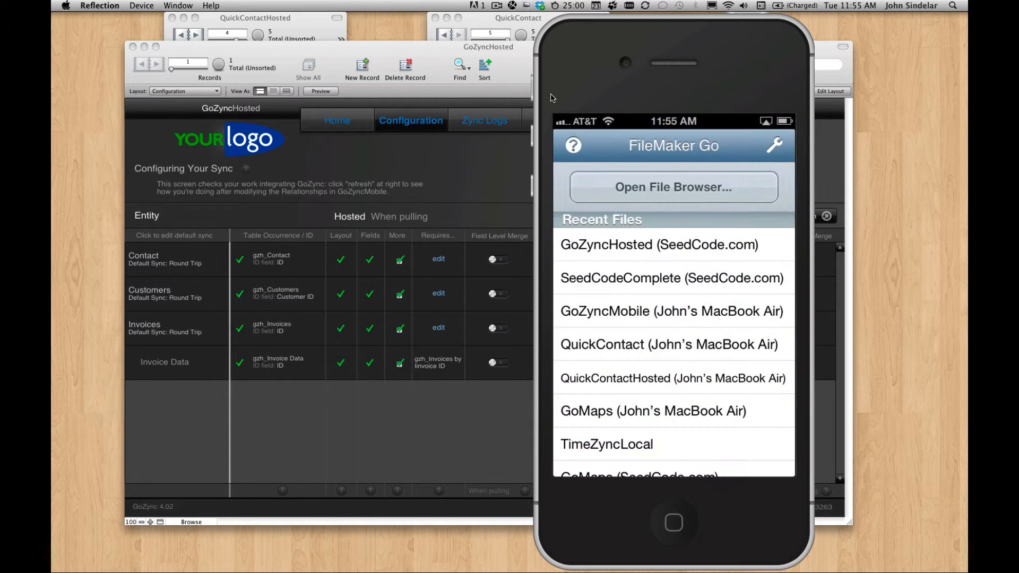
- Browse to the SeedCode.com host in FileMaker Go's file browser
click(673, 187)
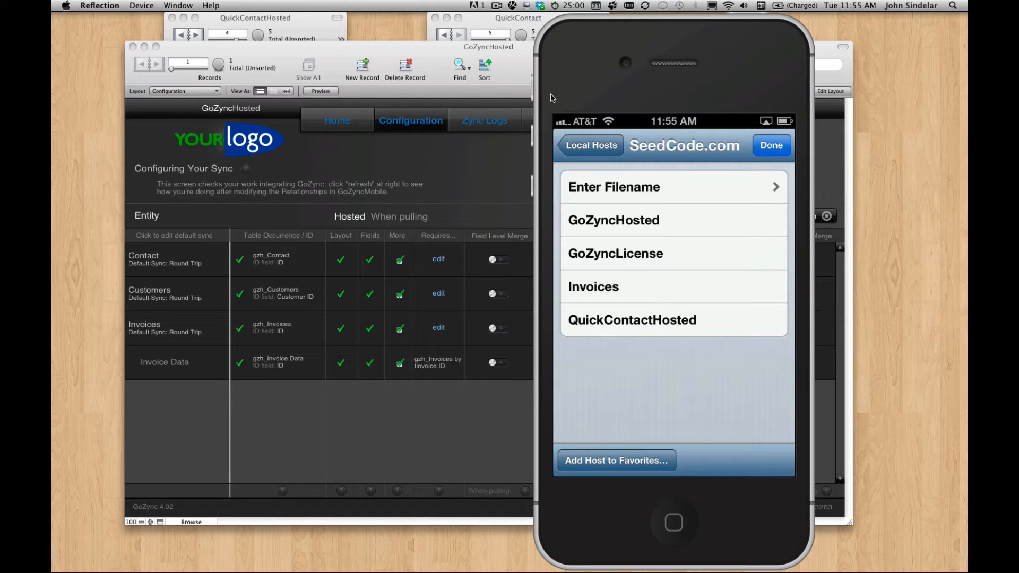
- Open QuickContactHosted and browse its contacts, all five marked Uploaded at Build 66
click(613, 219)
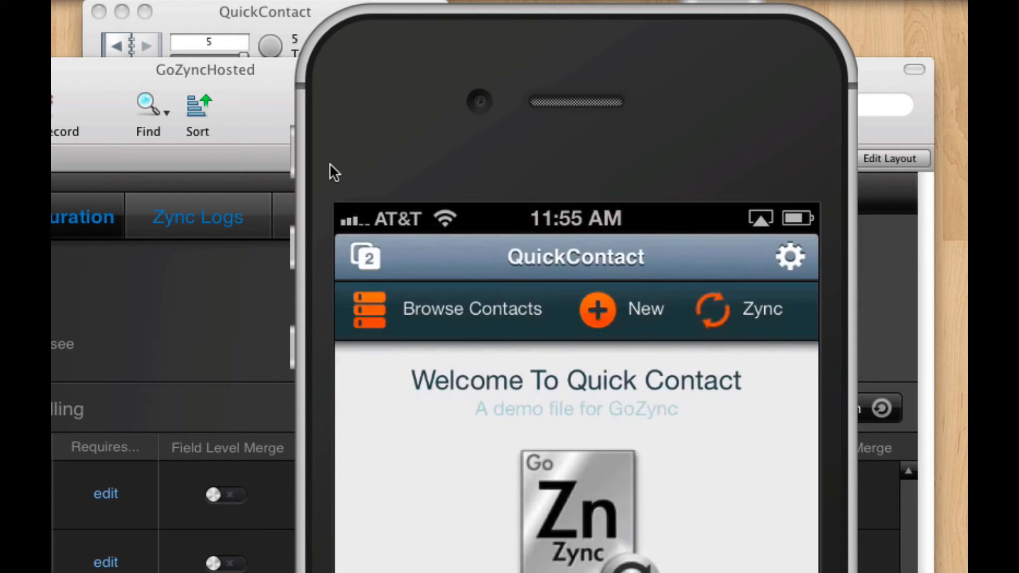
click(445, 309)
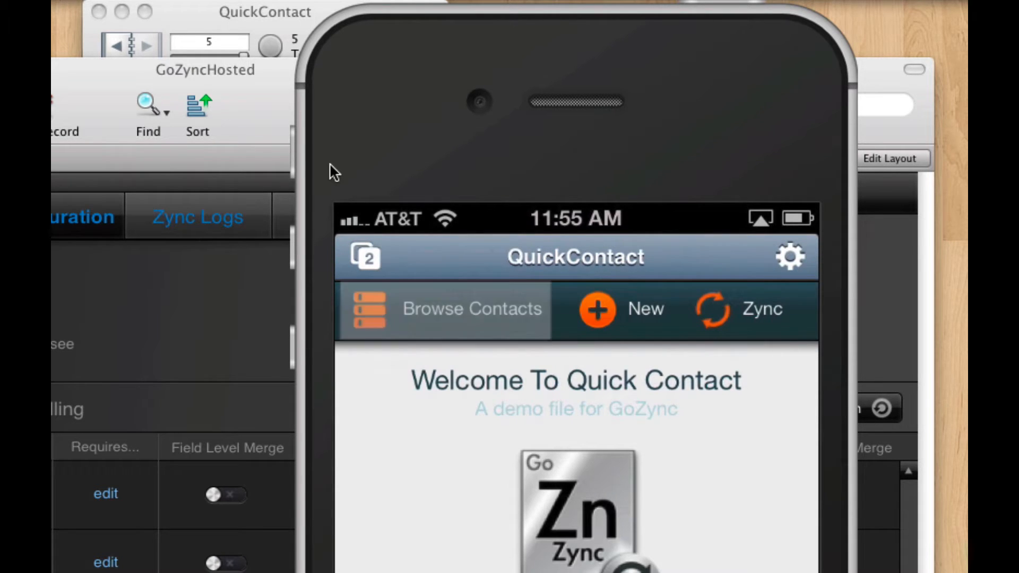
click(472, 308)
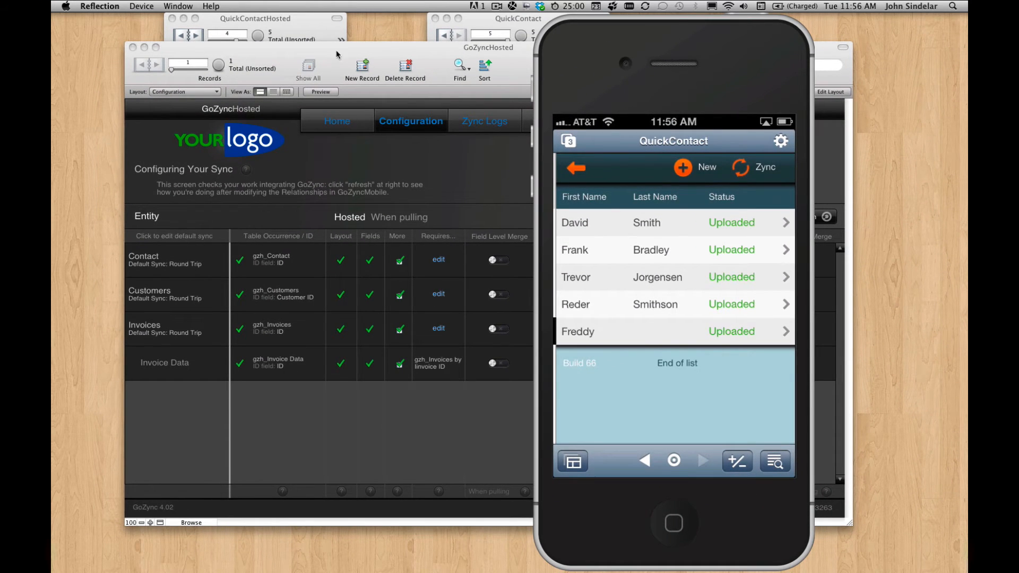
- Bring the QuickContactHosted window forward on the desktop
click(255, 18)
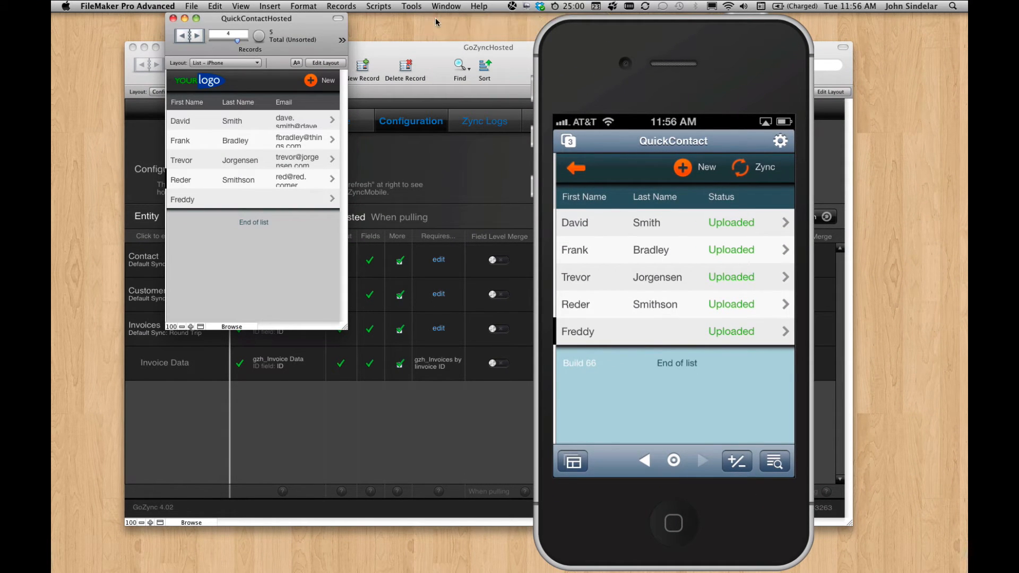
mouse_move(652, 323)
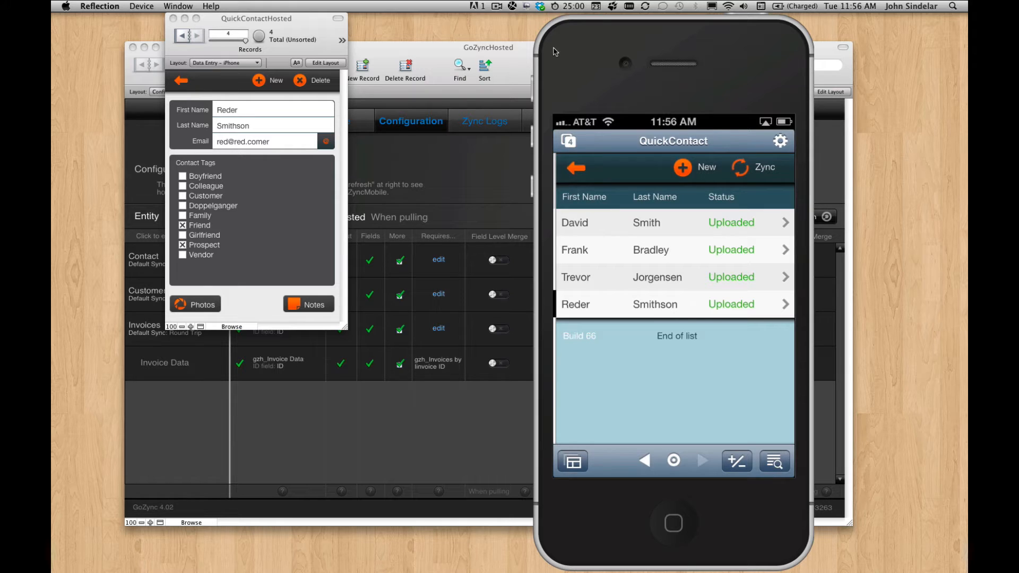
mouse_move(412, 52)
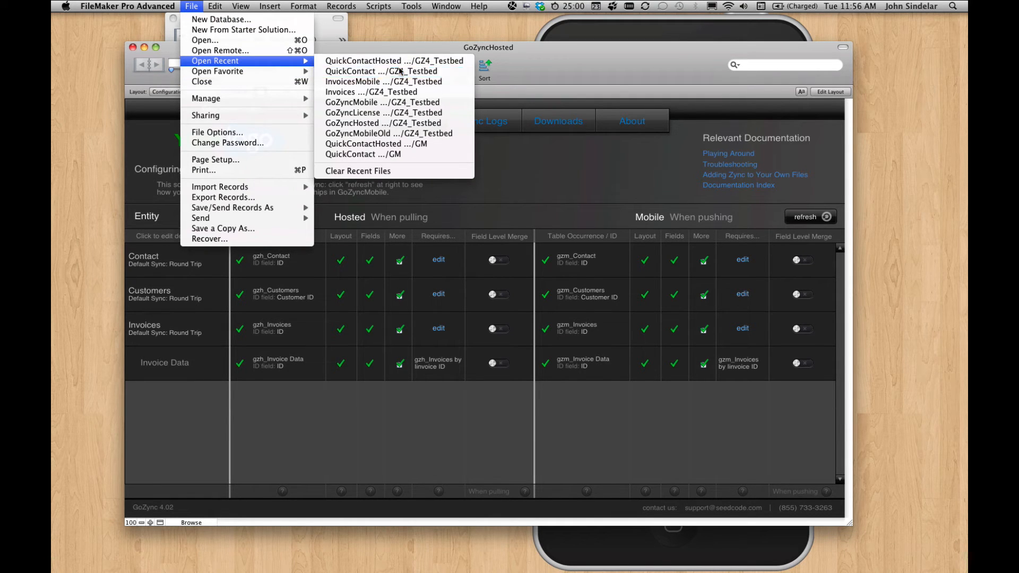
- Open QuickContact from recent files, showing its Version 1.0, Build 66 welcome screen
click(361, 71)
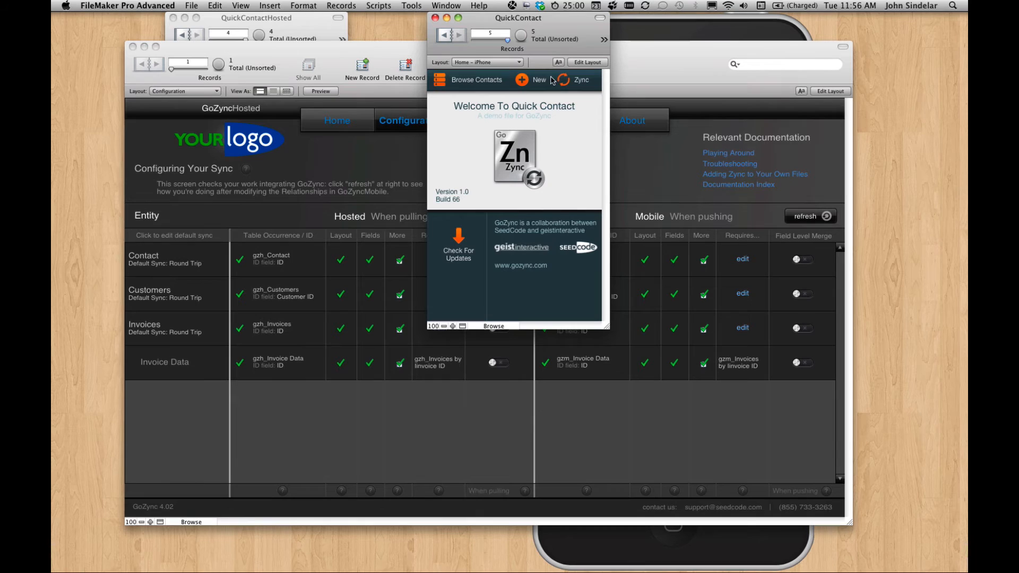
mouse_move(590, 149)
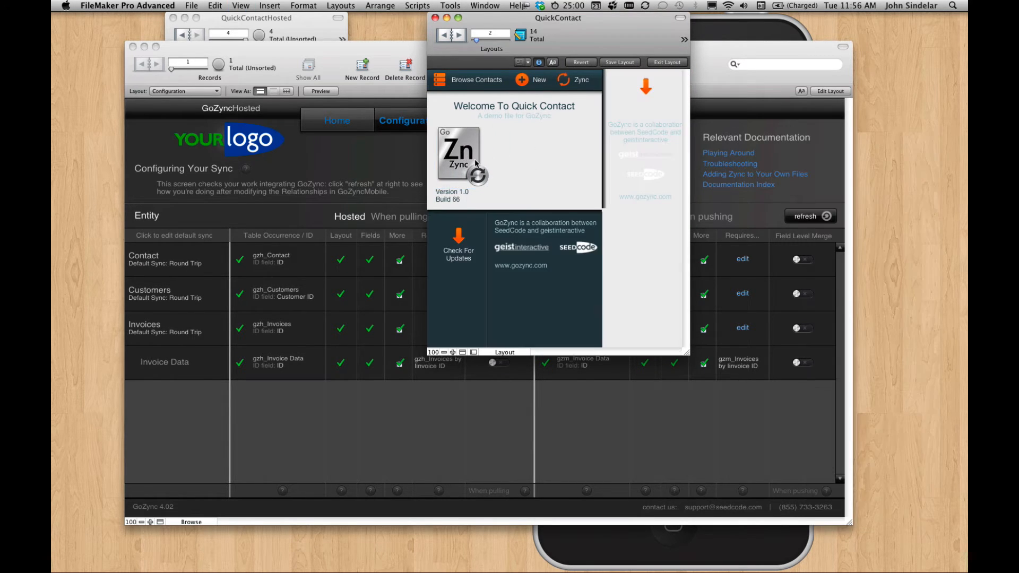
click(666, 62)
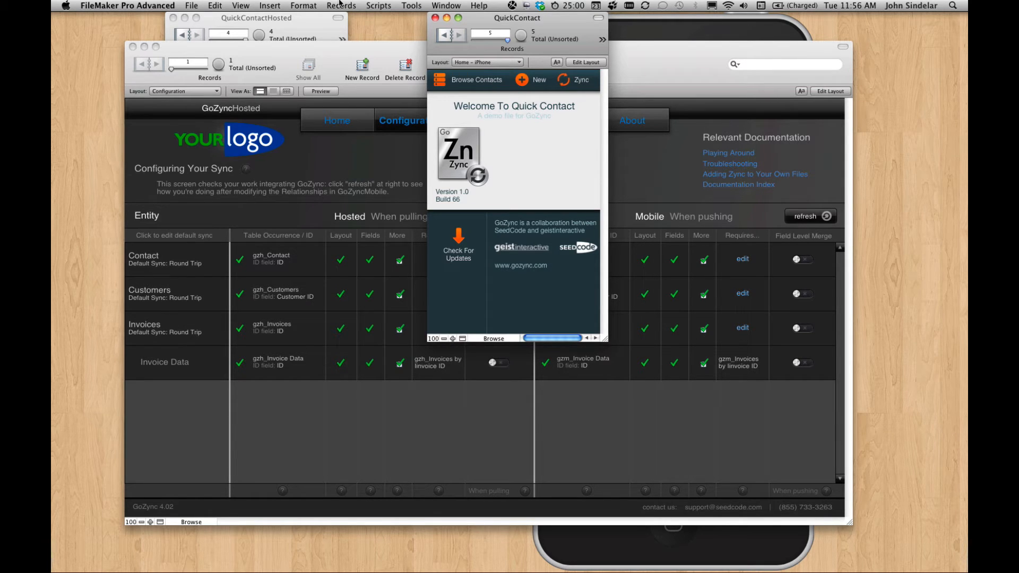
- Run 'Zync - Prep And Upload New File' without GoZyncMobile, uploading build 67
click(378, 6)
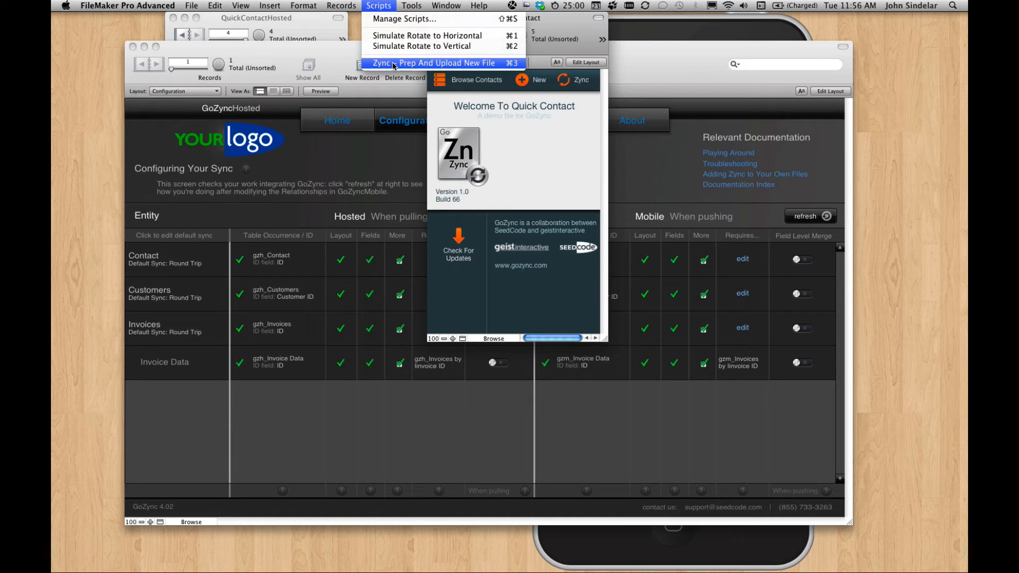
click(437, 63)
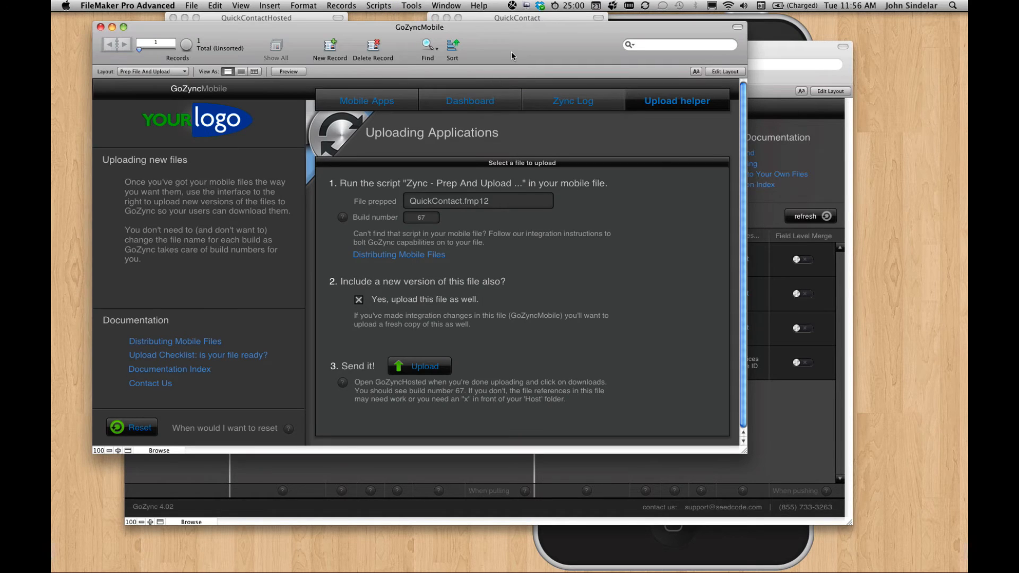
click(359, 299)
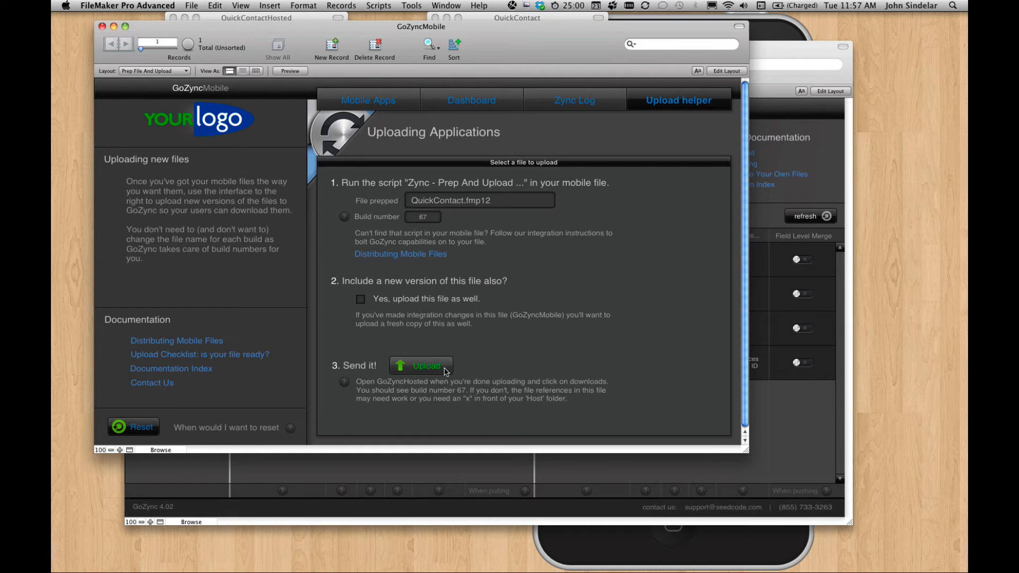
click(420, 365)
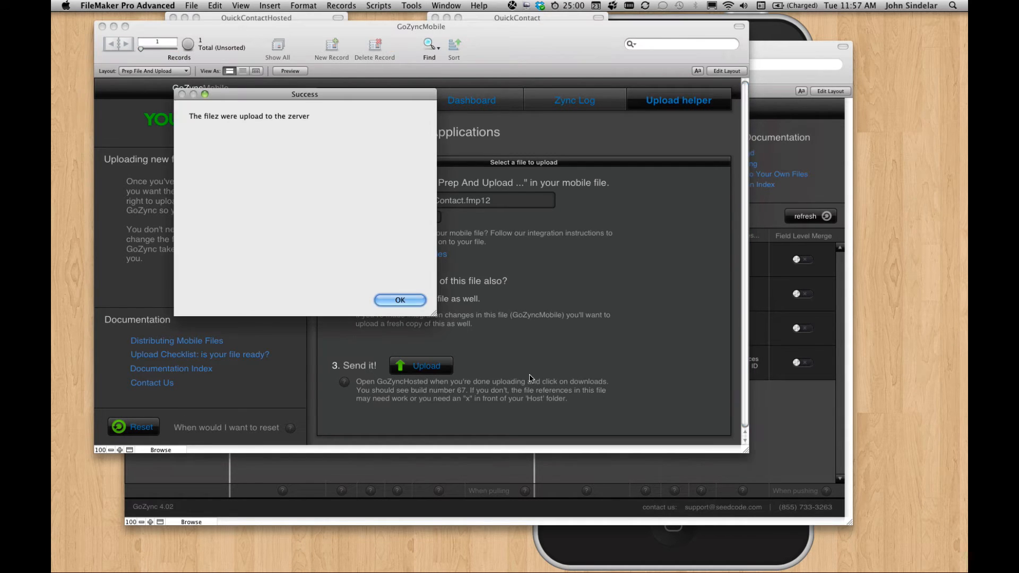
click(399, 299)
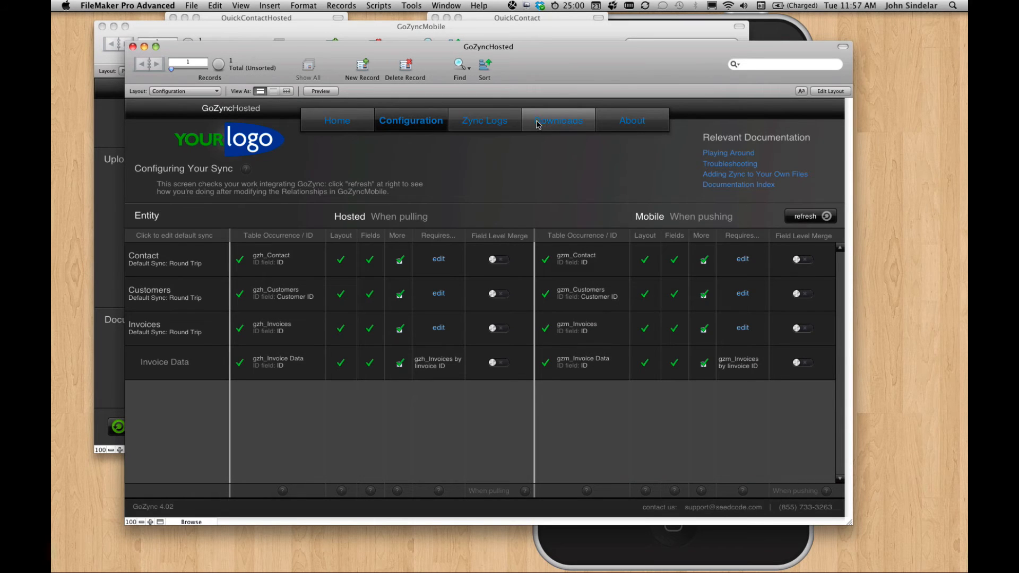
- Check downloads for Build 67, then install the new QuickContact via GoZyncMobile on iPhone
click(558, 120)
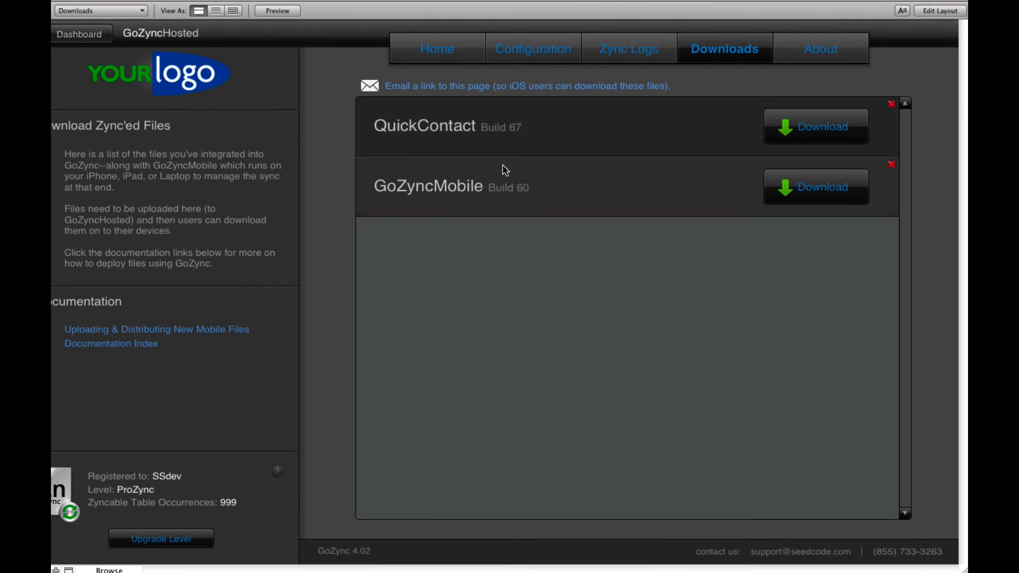
mouse_move(437, 48)
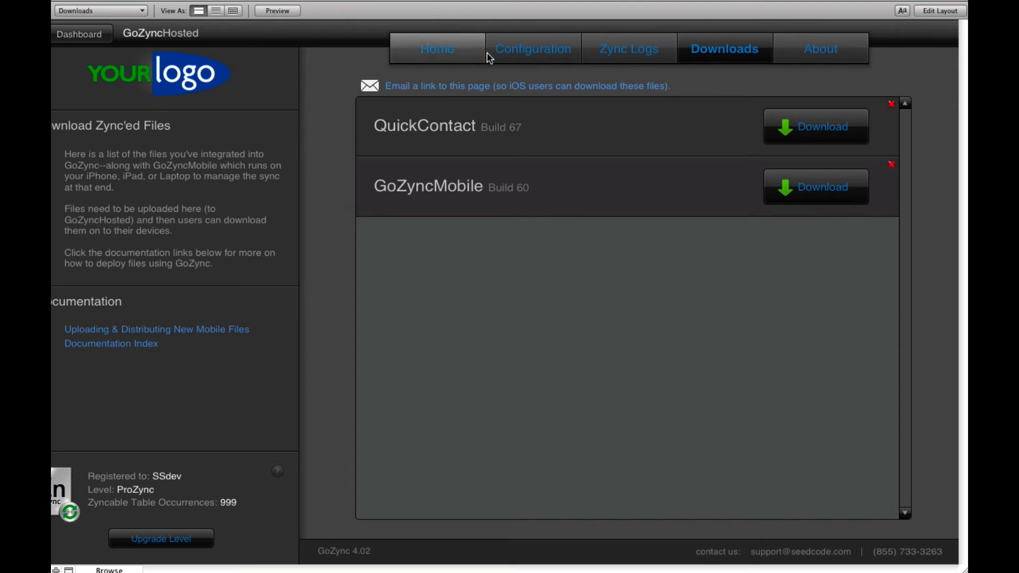
click(437, 49)
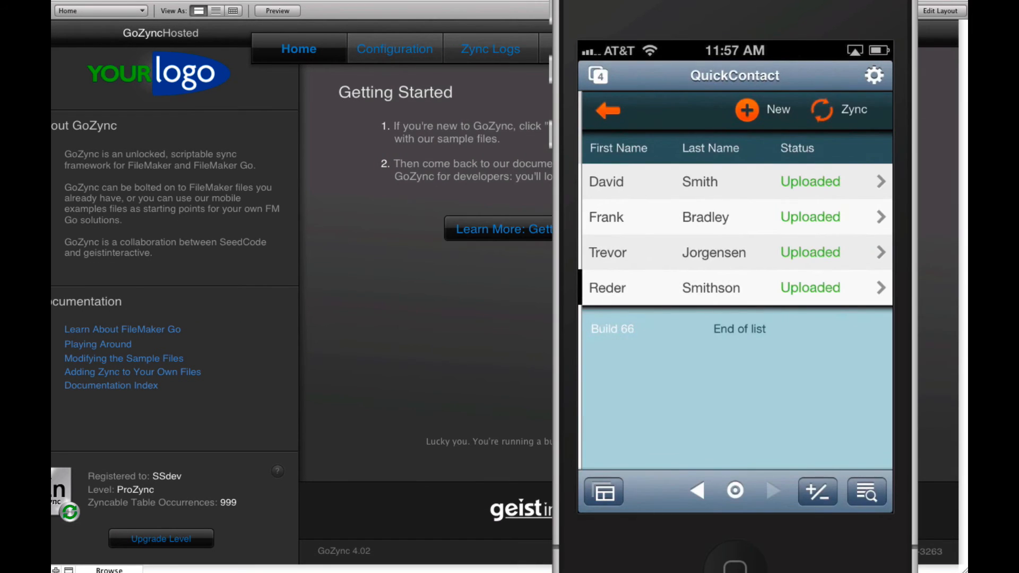
click(606, 110)
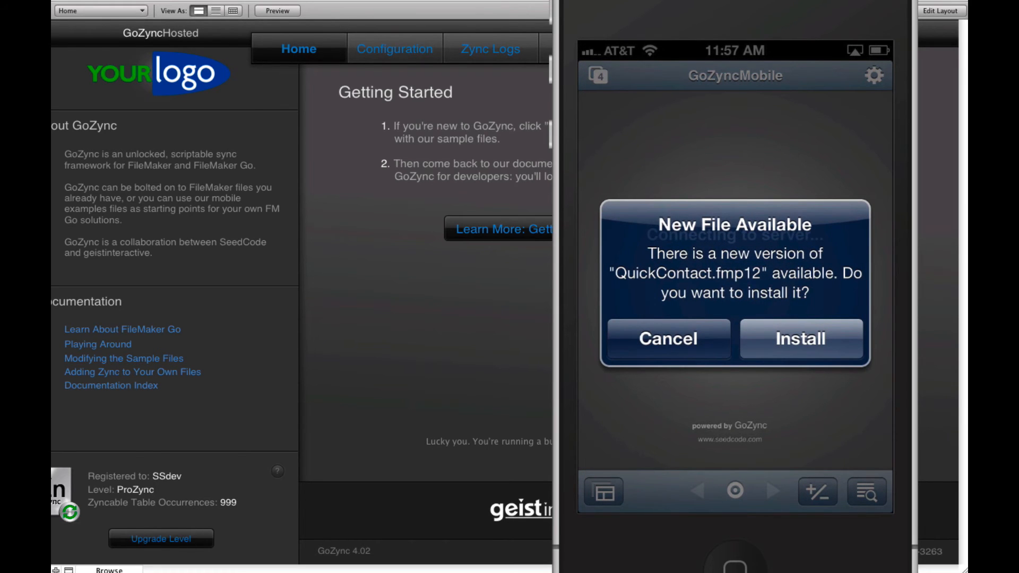
click(800, 338)
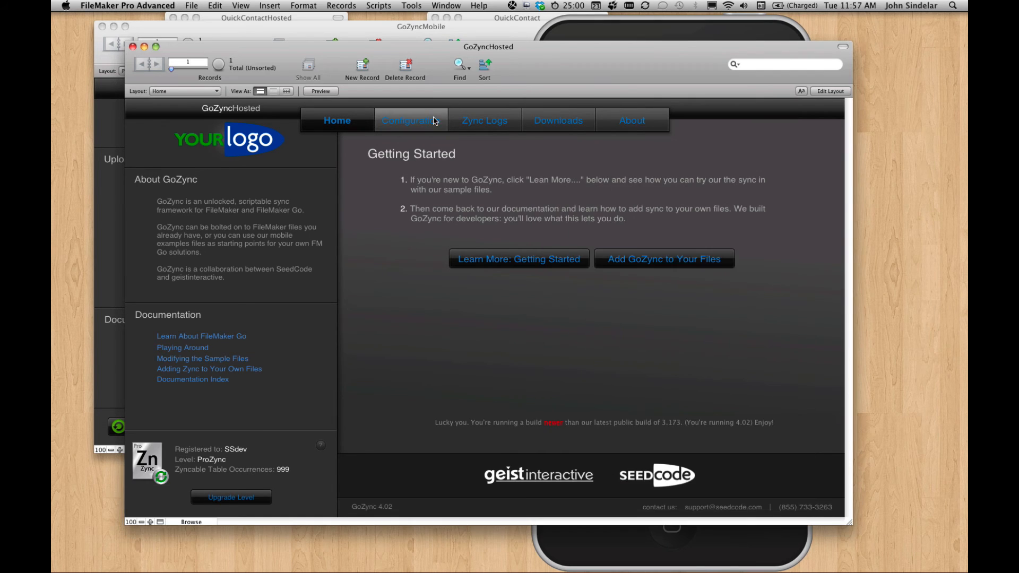
- Visit GoZyncHosted's Configuration tab, then return to its Downloads list
click(410, 121)
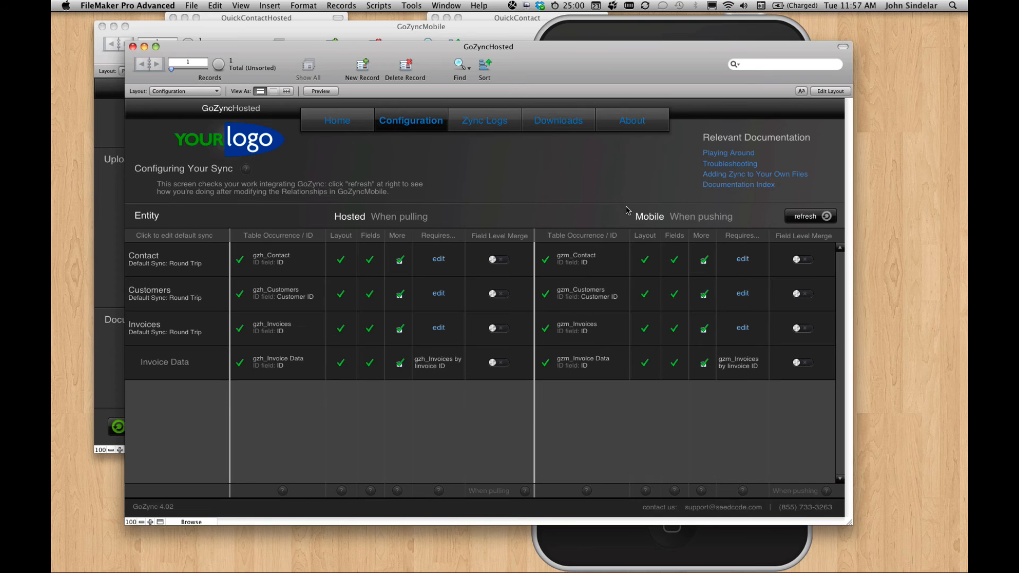
click(557, 121)
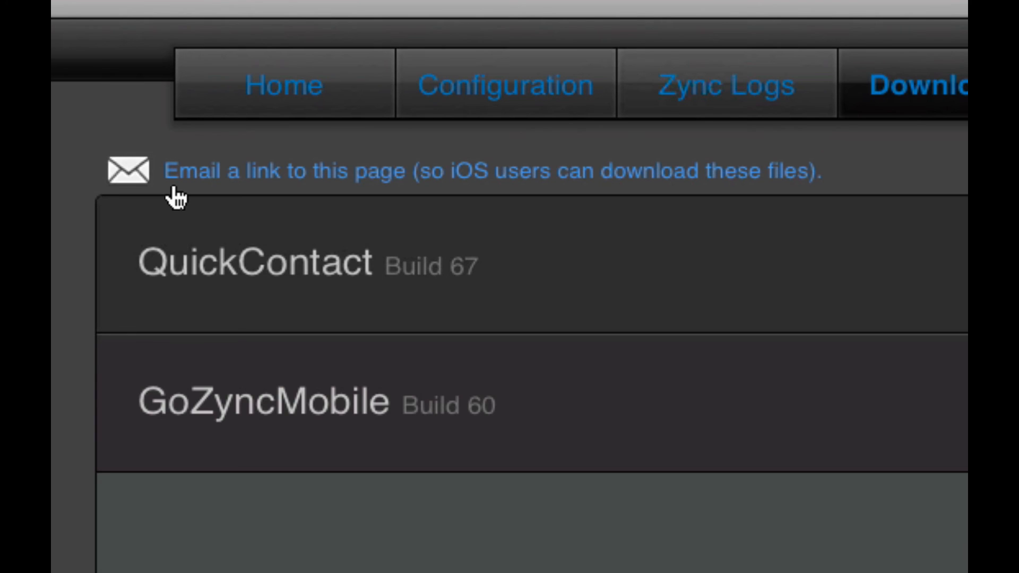
mouse_move(124, 198)
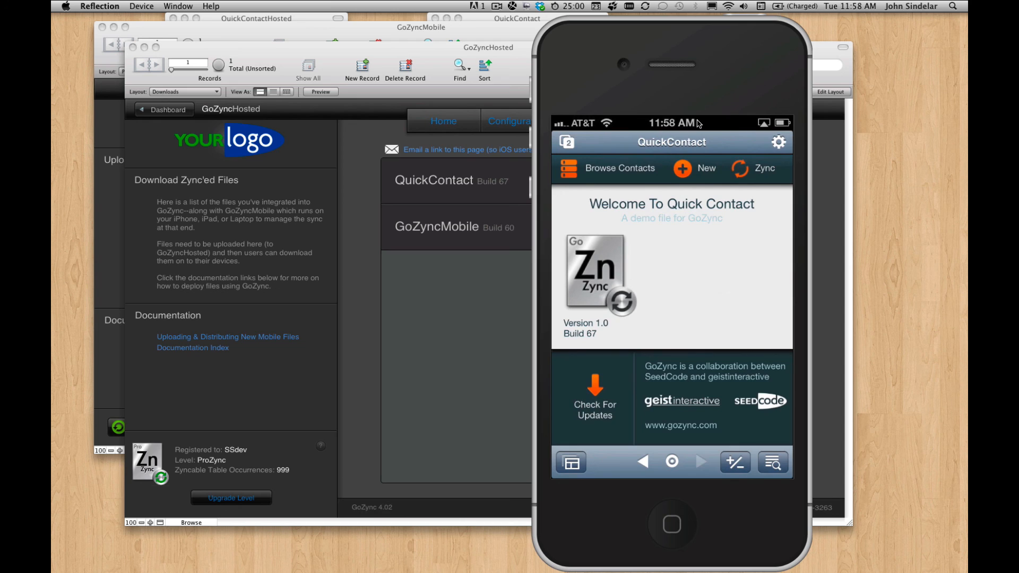
mouse_move(746, 124)
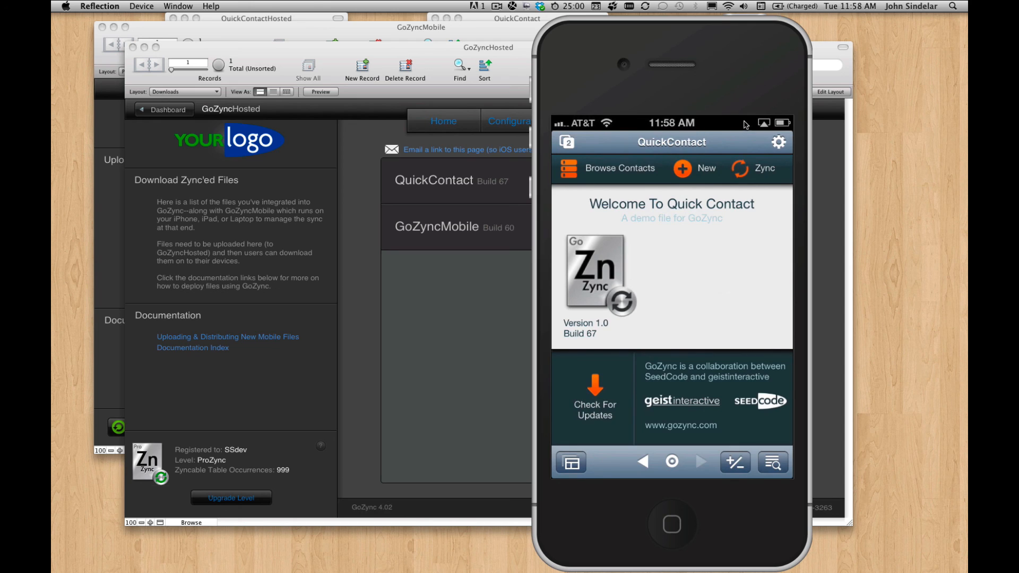
mouse_move(720, 211)
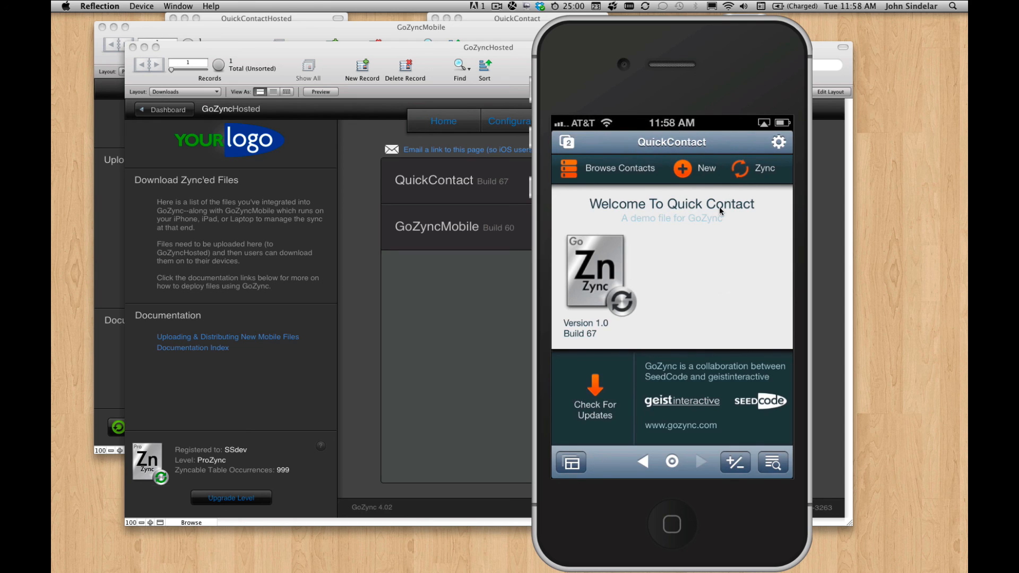
mouse_move(707, 284)
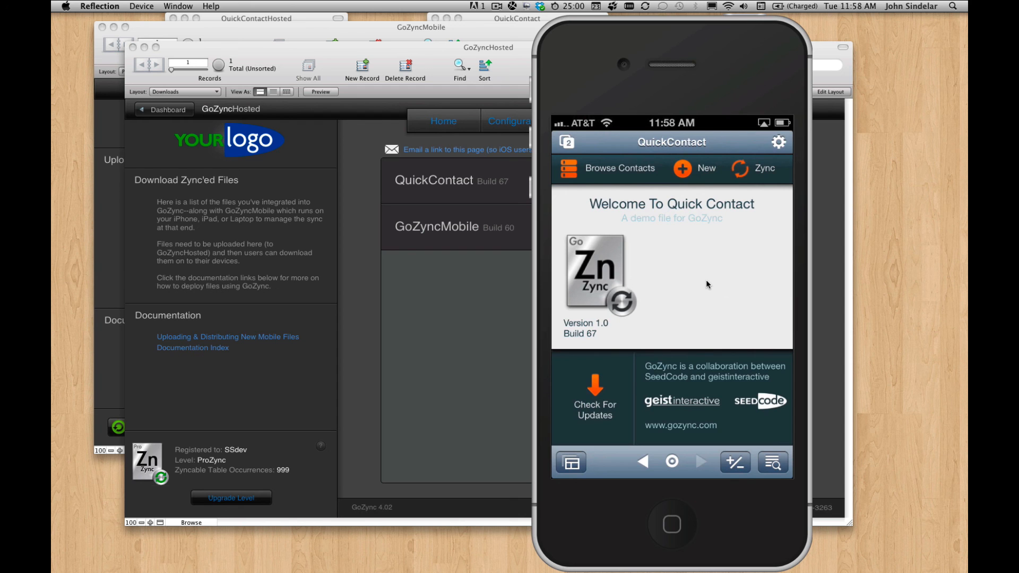